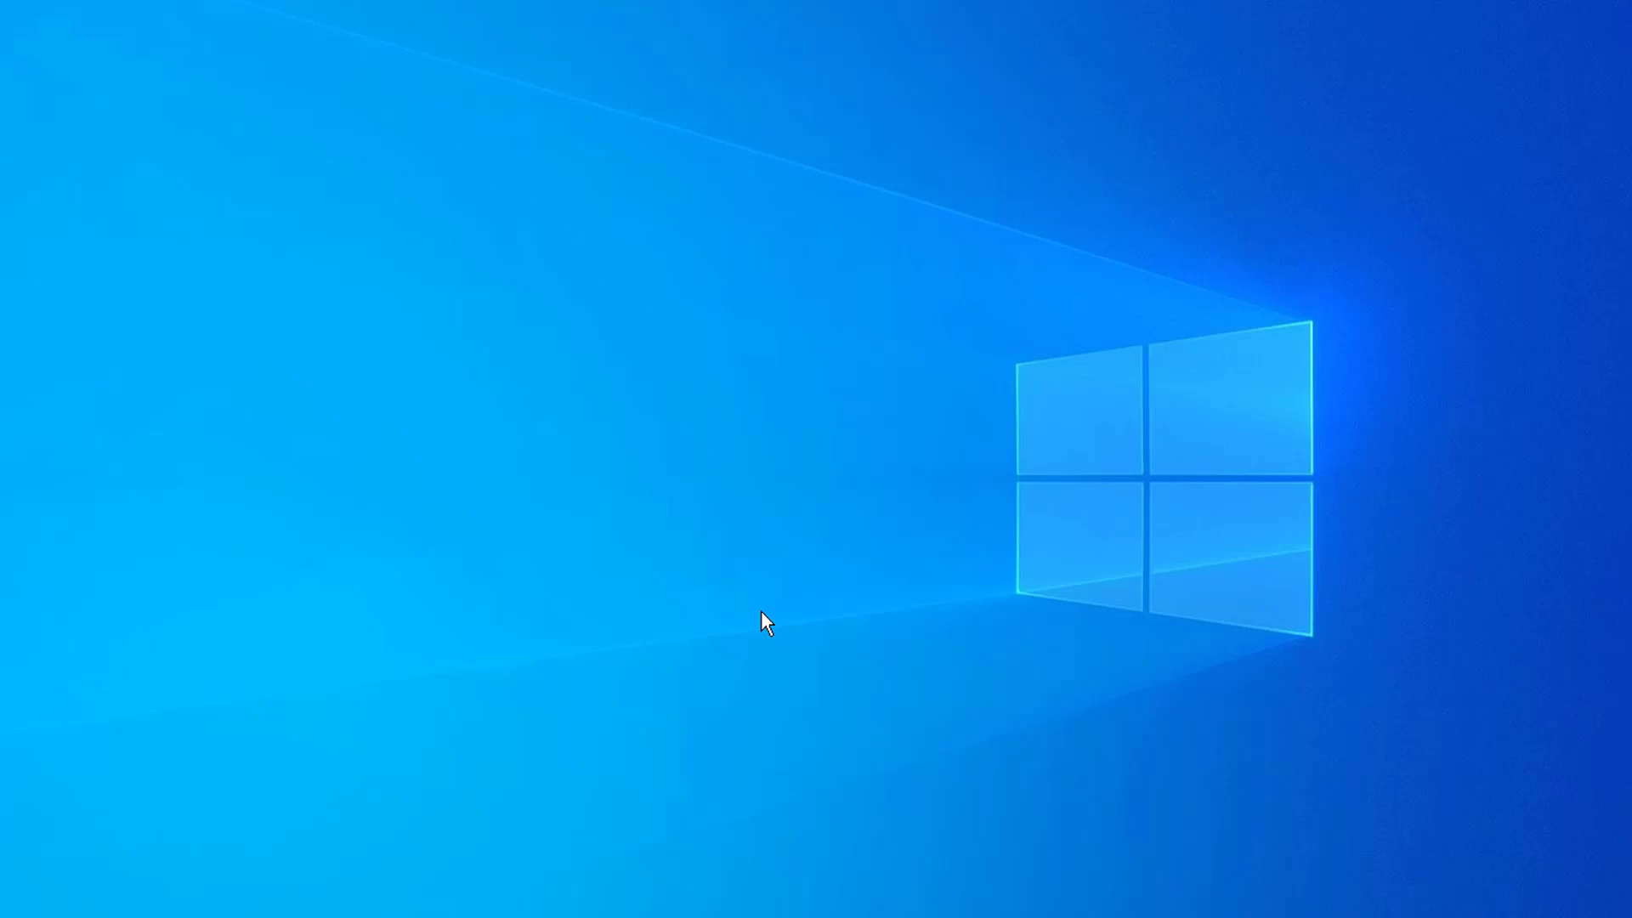
Bring up the Run dialog from the desktop with Win+R
{"action": "key", "text": "win+r"}
{"action": "type", "text": "\\"}
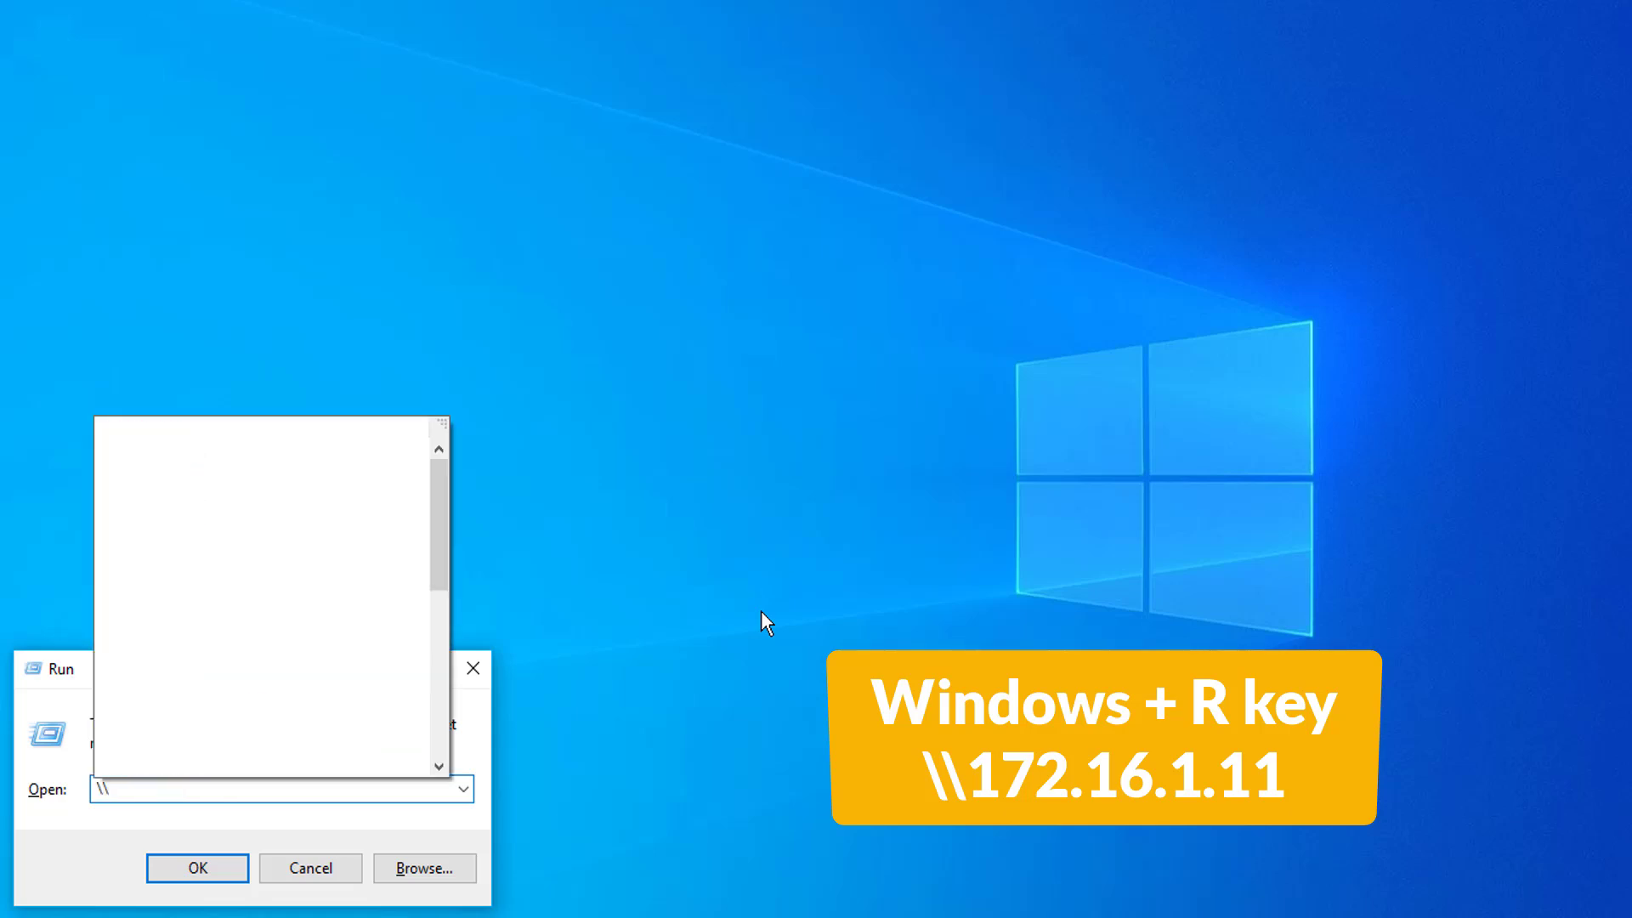
Browse to \\172.16.1.11 from Run and enter its Mydata shared folder
{"action": "type", "text": "\\172.16.1.11"}
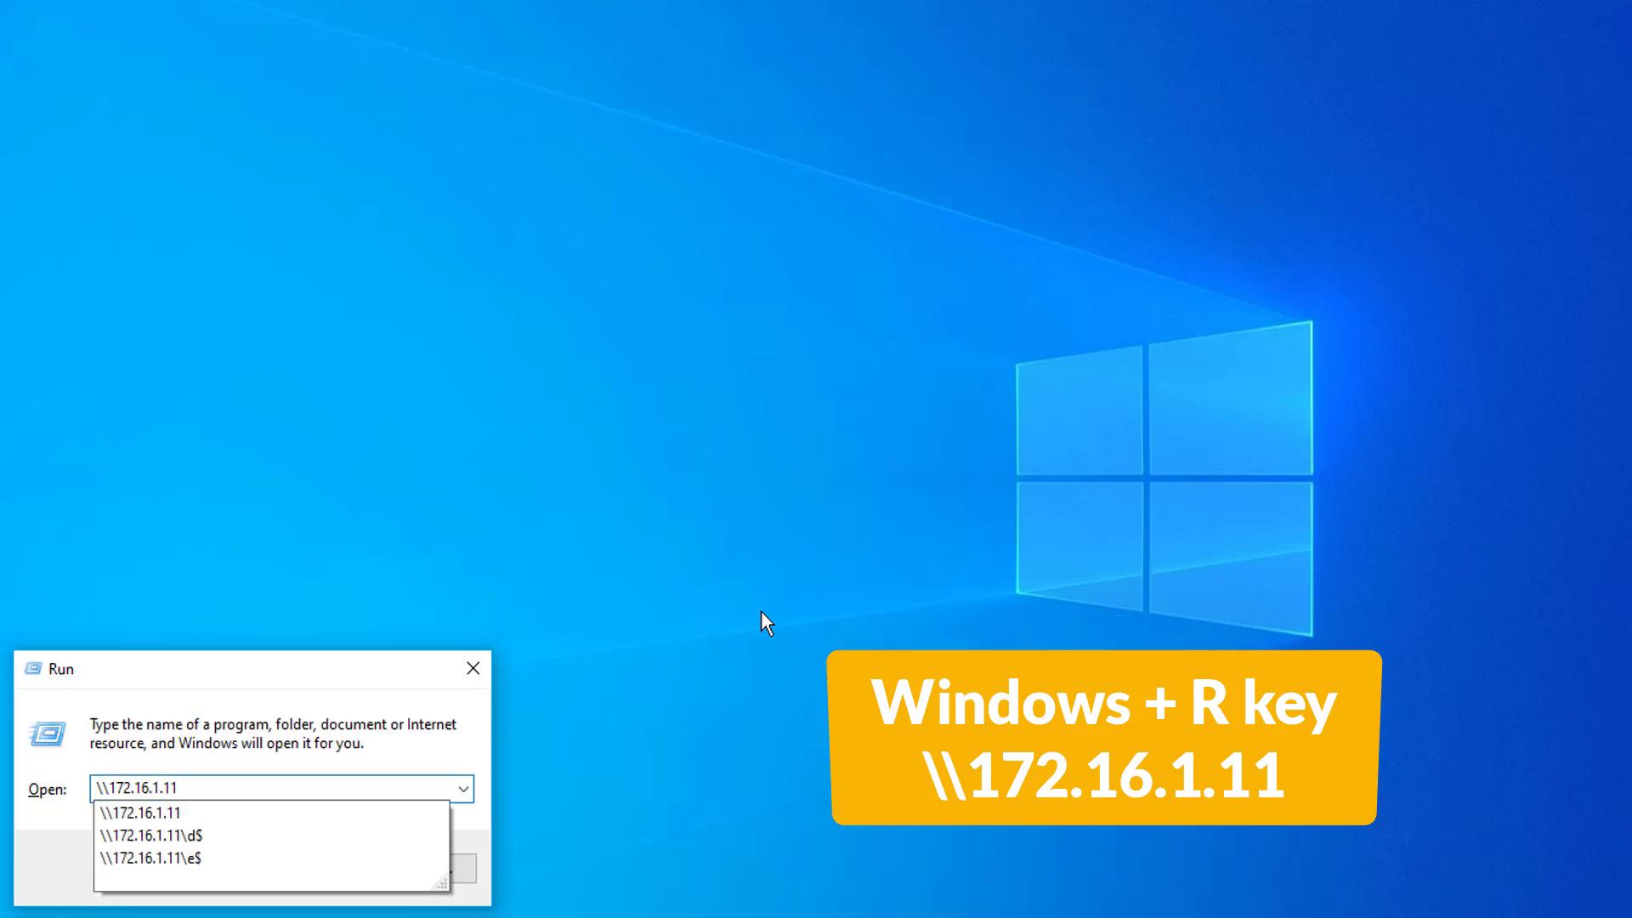
{"action": "key", "text": "Enter"}
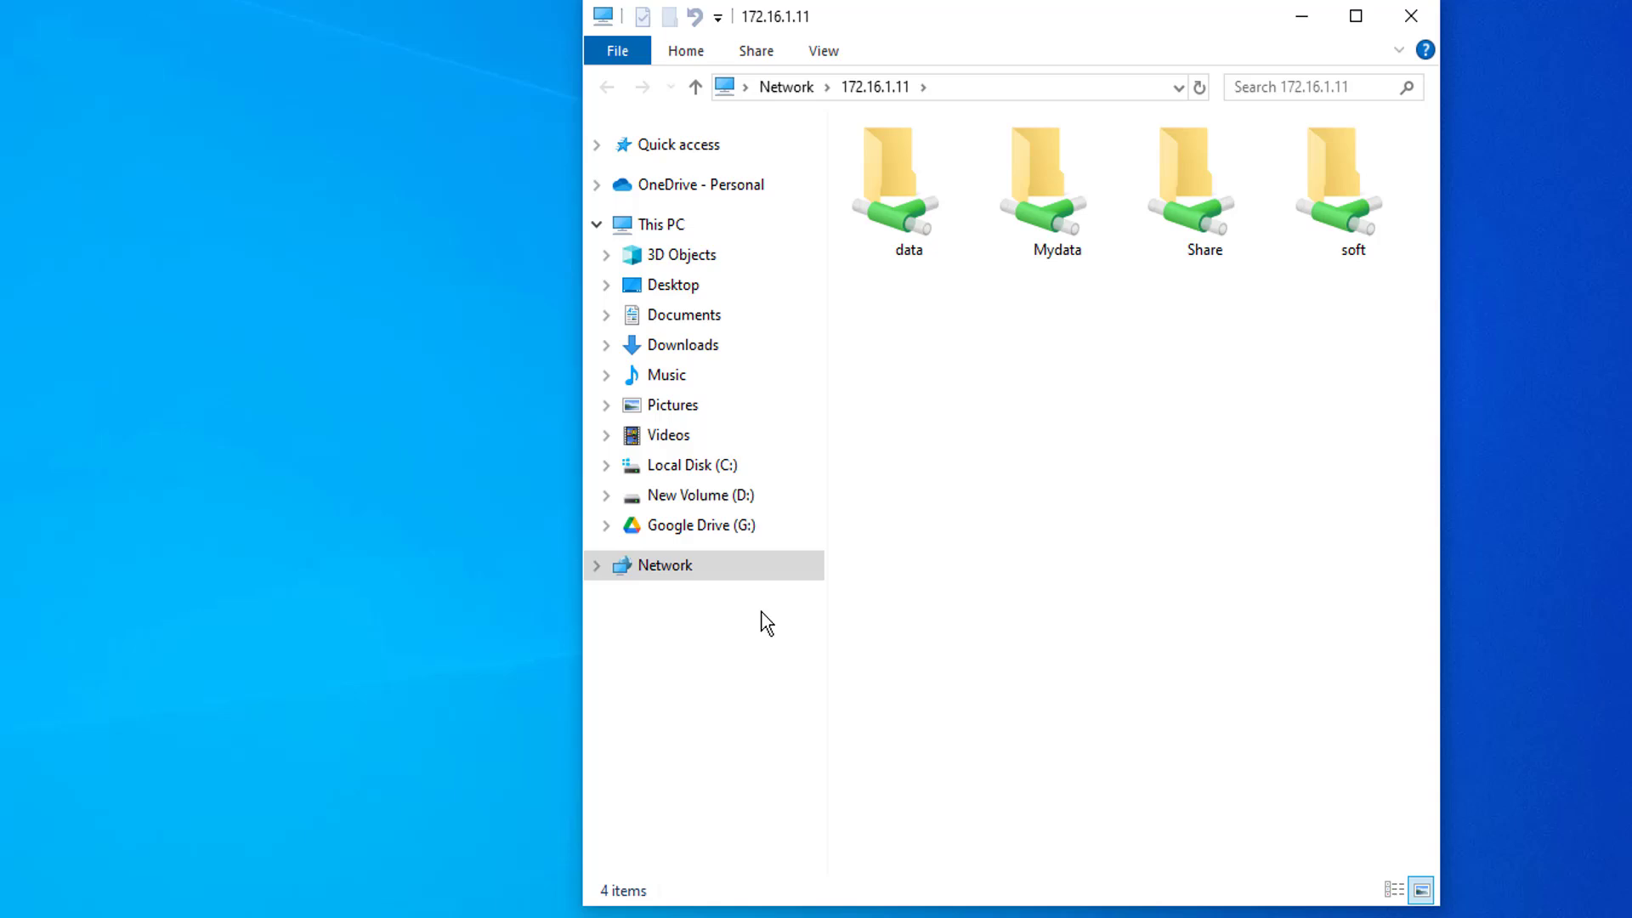
{"action": "left_click", "coordinate": [1056, 188]}
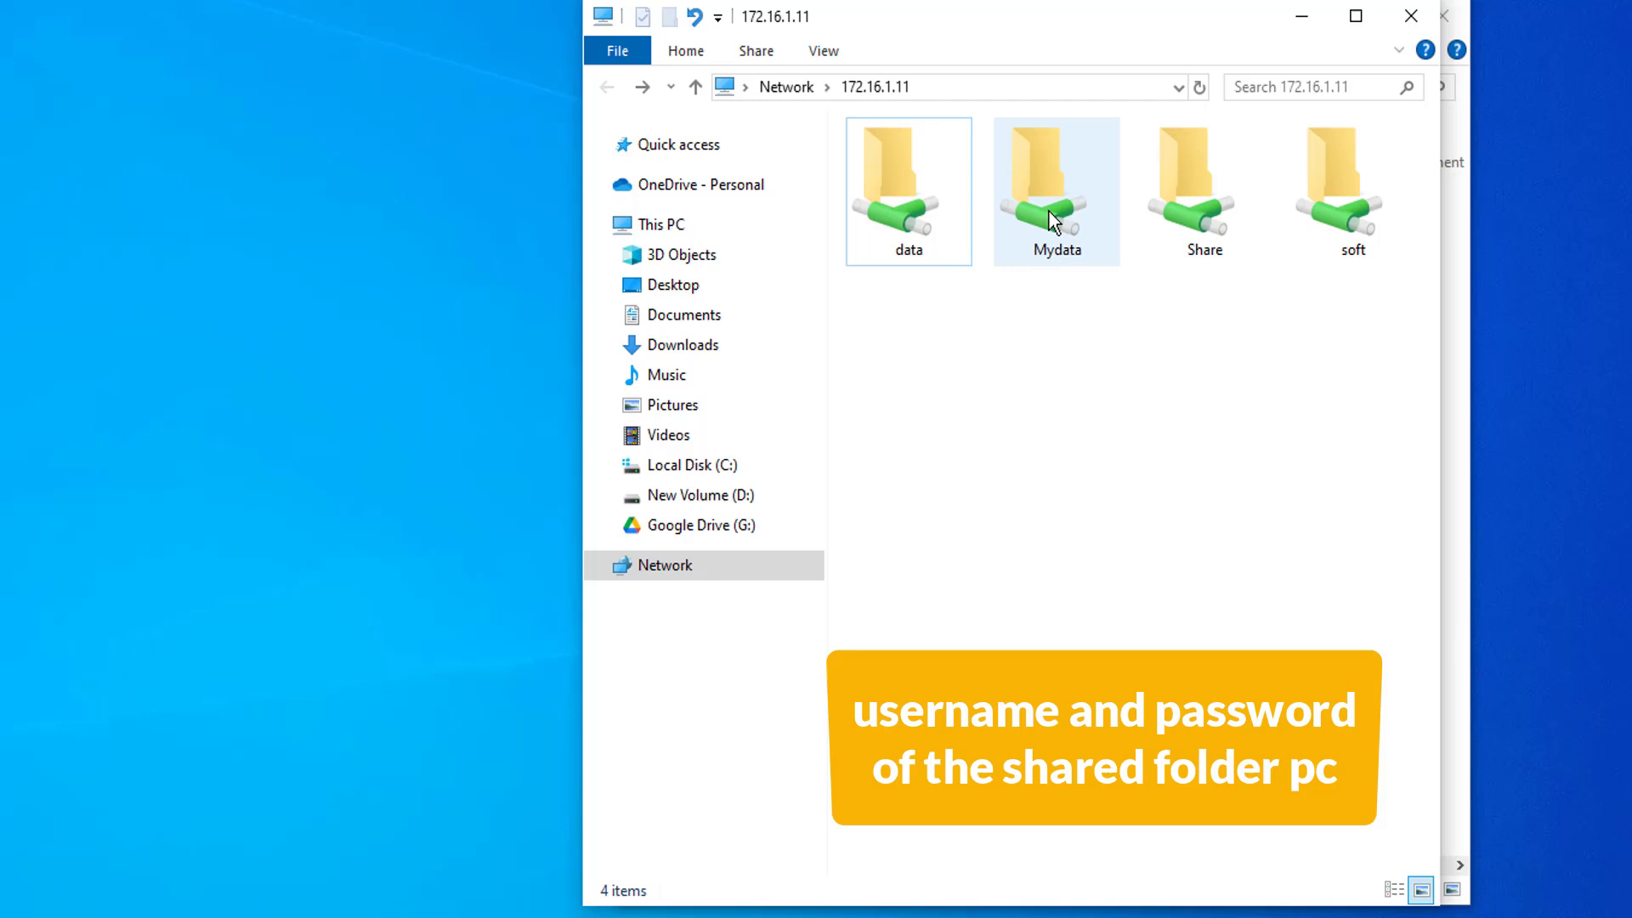
{"action": "double_click", "coordinate": [1056, 192]}
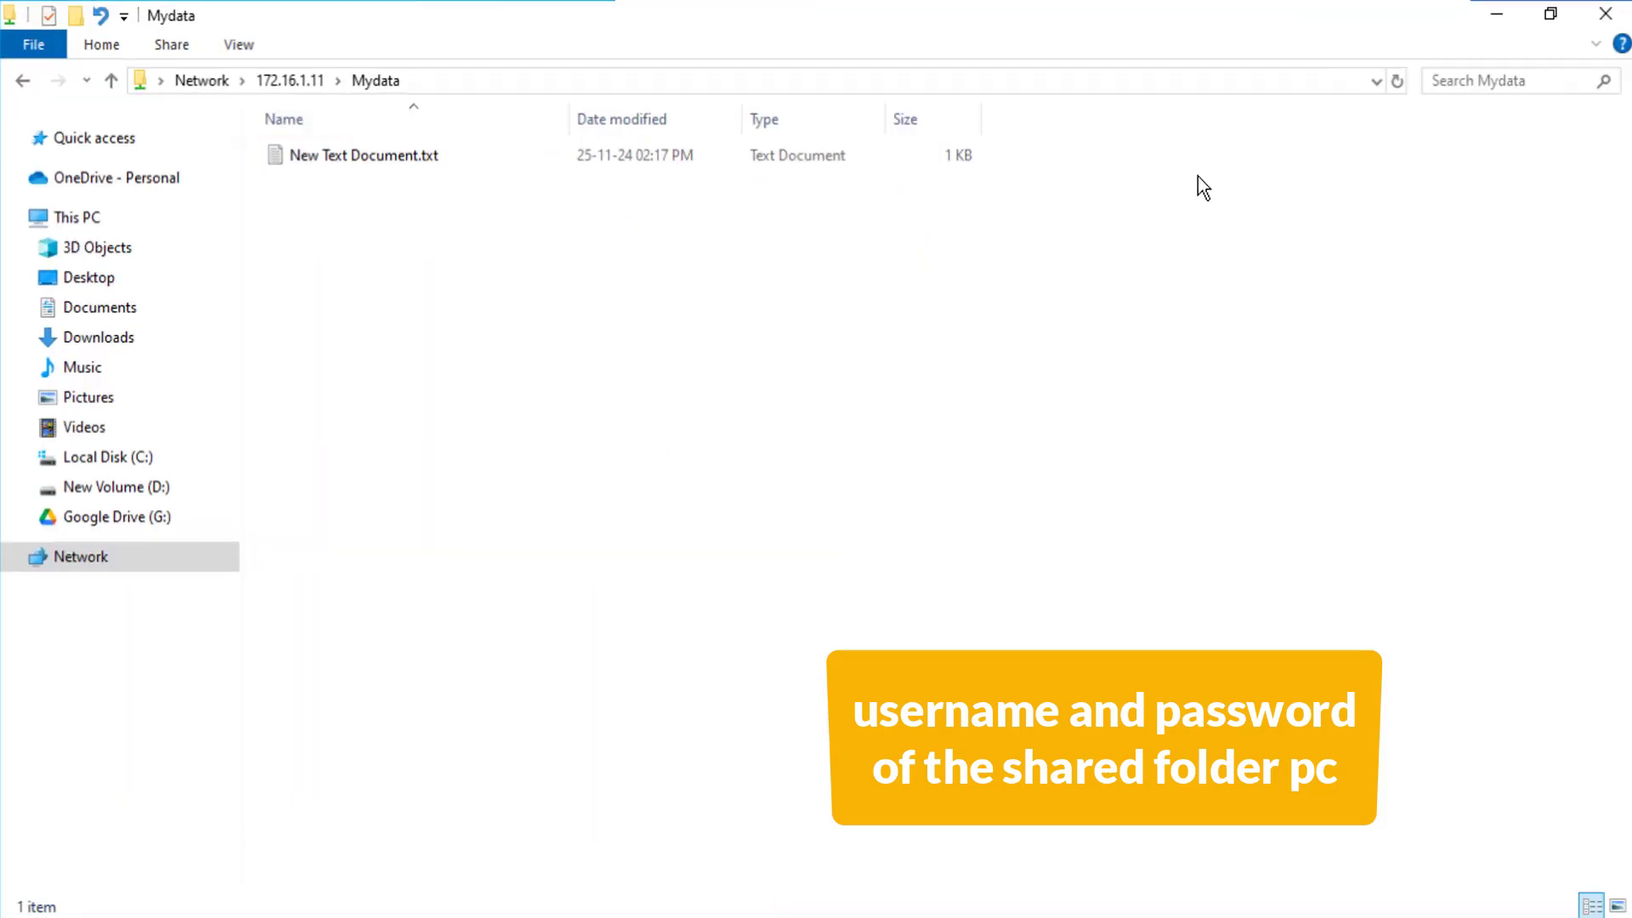
Map Mydata as network drive Z: with Reconnect at sign-in kept on
{"action": "right_click", "coordinate": [455, 182]}
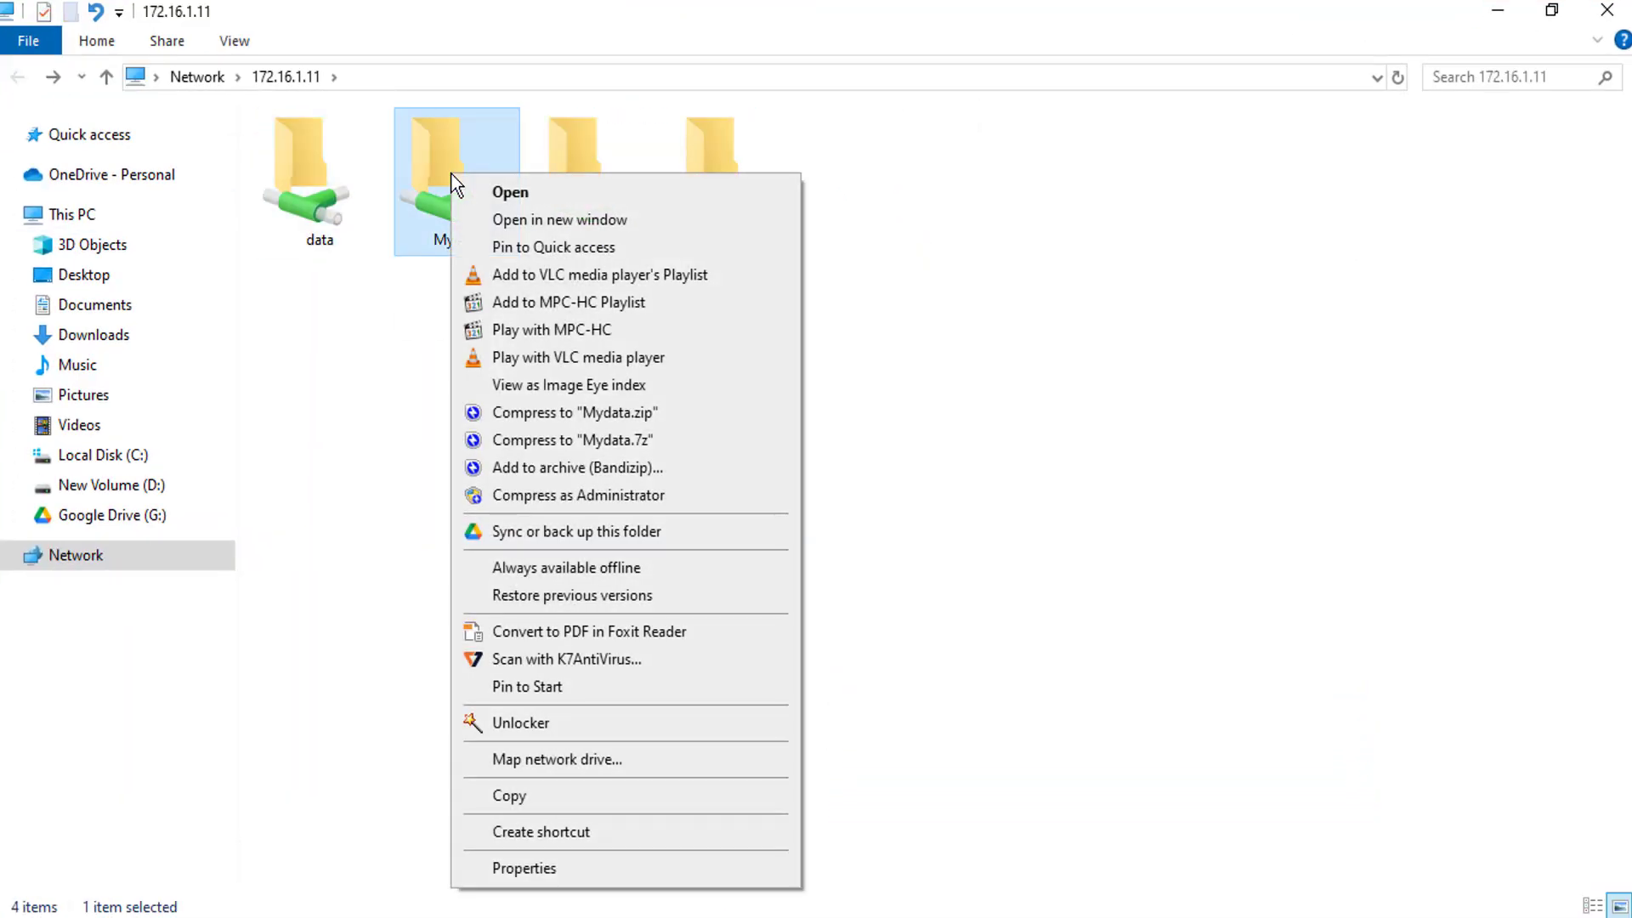
{"action": "left_click", "coordinate": [557, 758]}
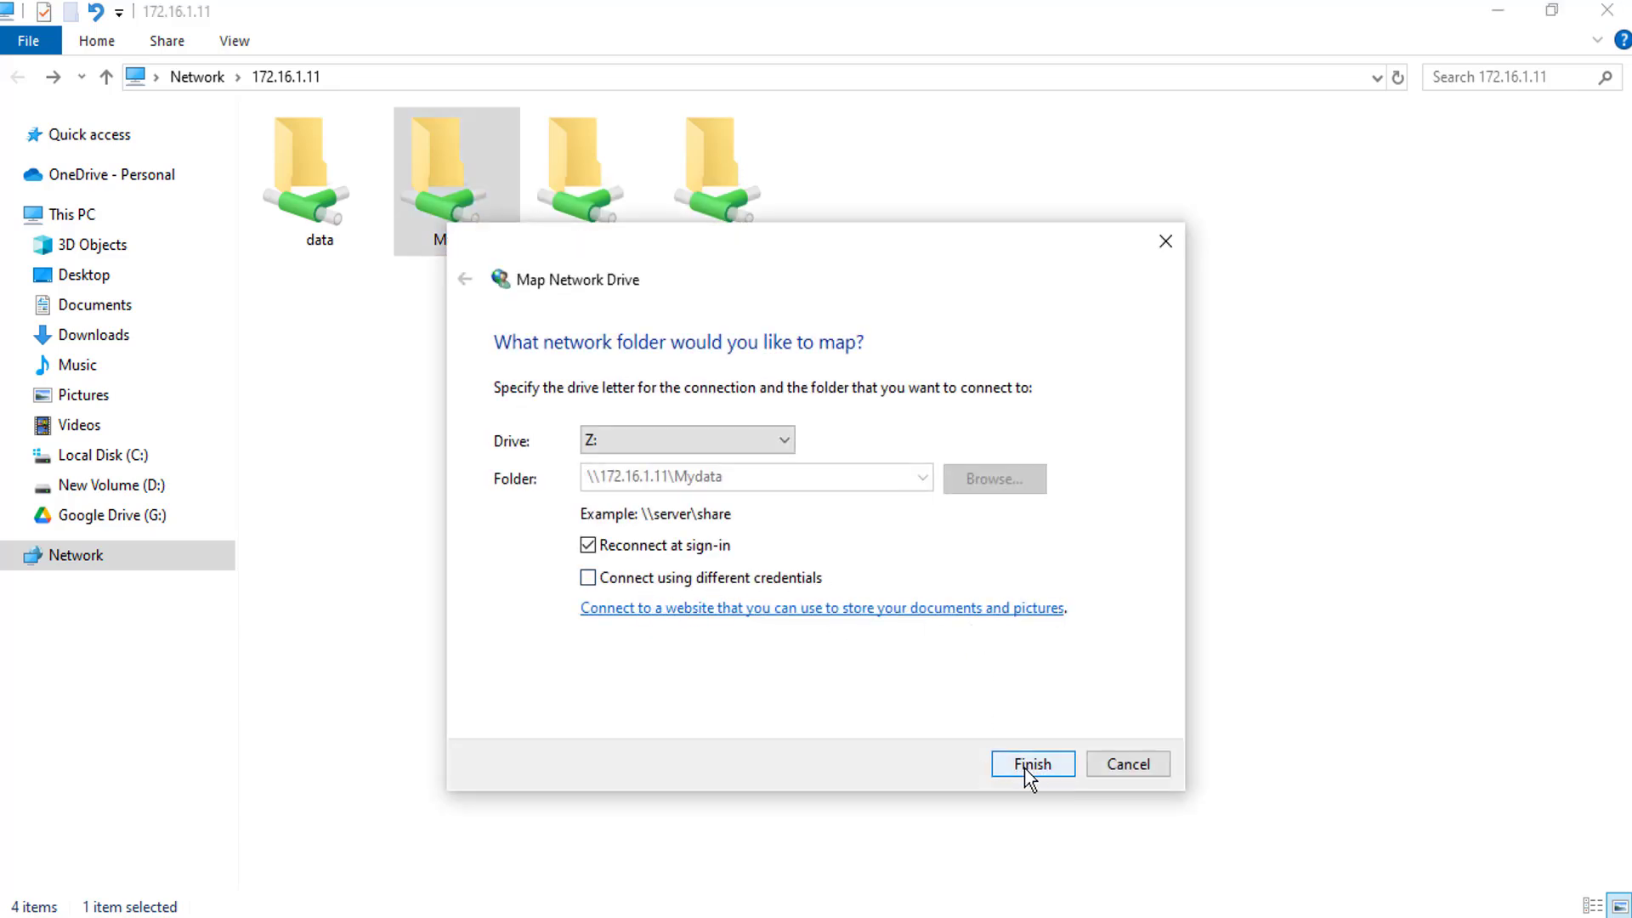
{"action": "left_click", "coordinate": [1032, 764]}
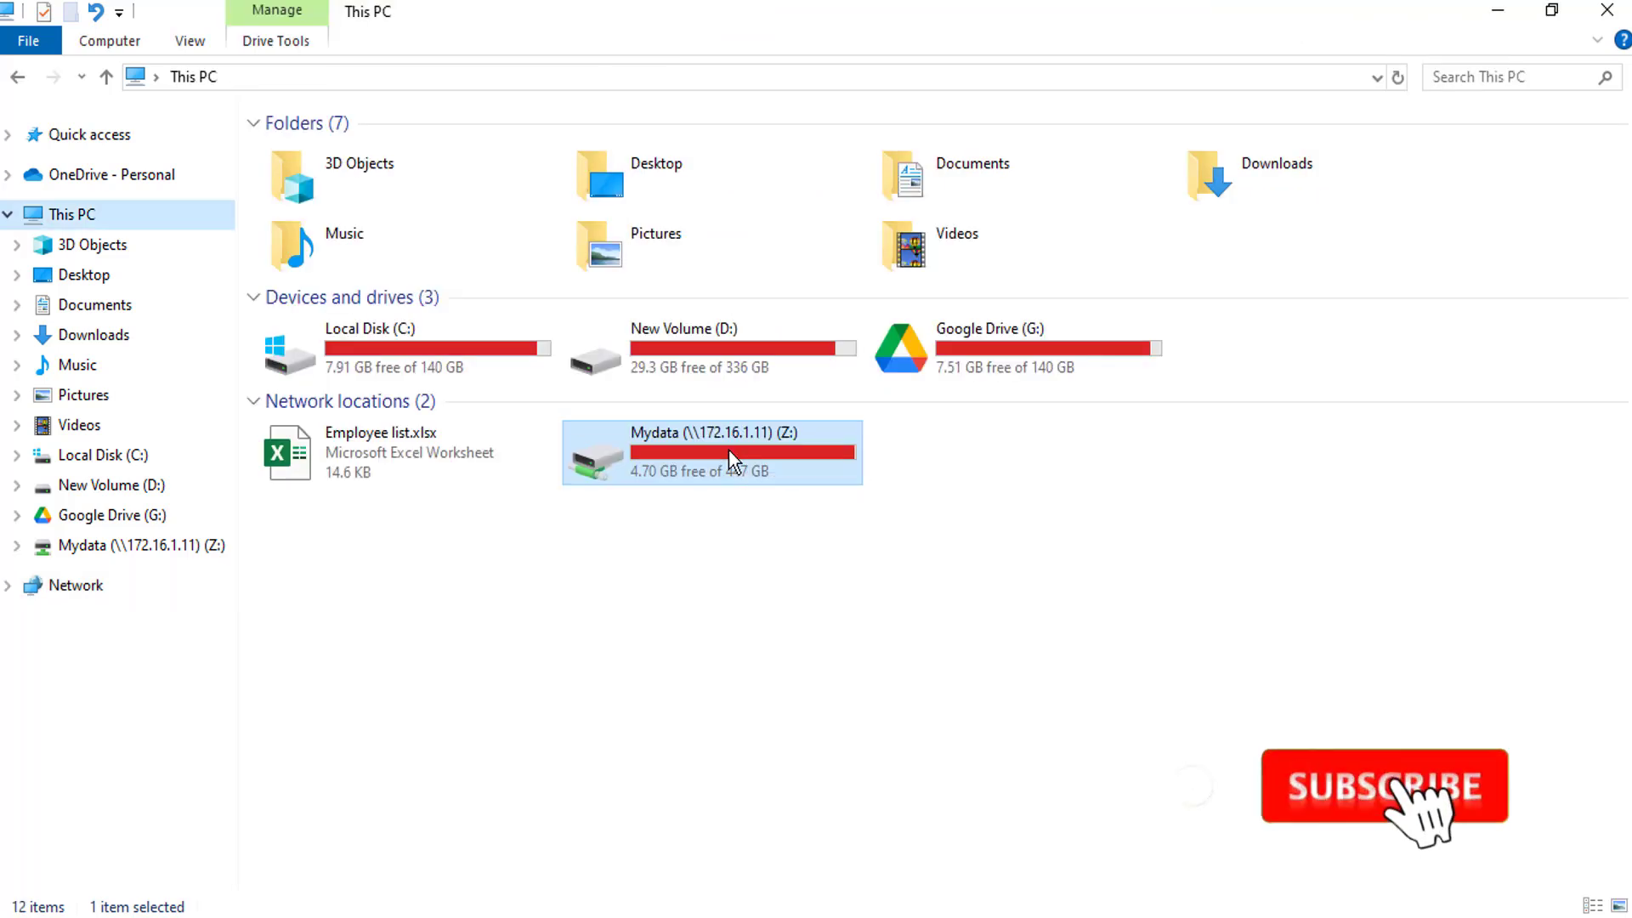
{"action": "double_click", "coordinate": [730, 452]}
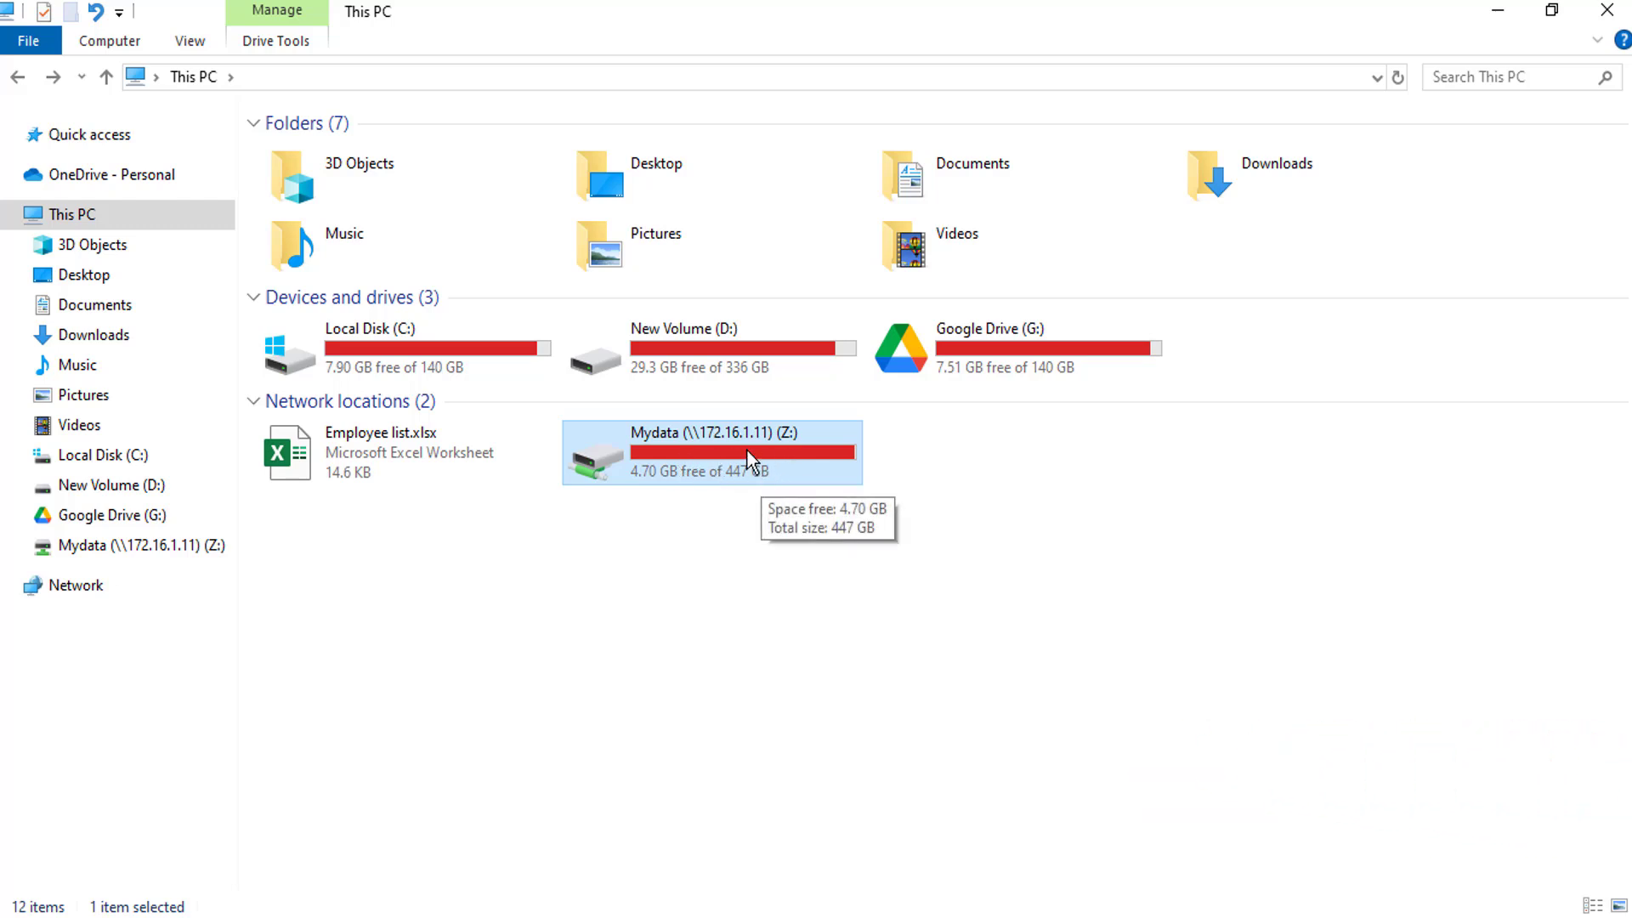
{"action": "mouse_move", "coordinate": [1481, 19]}
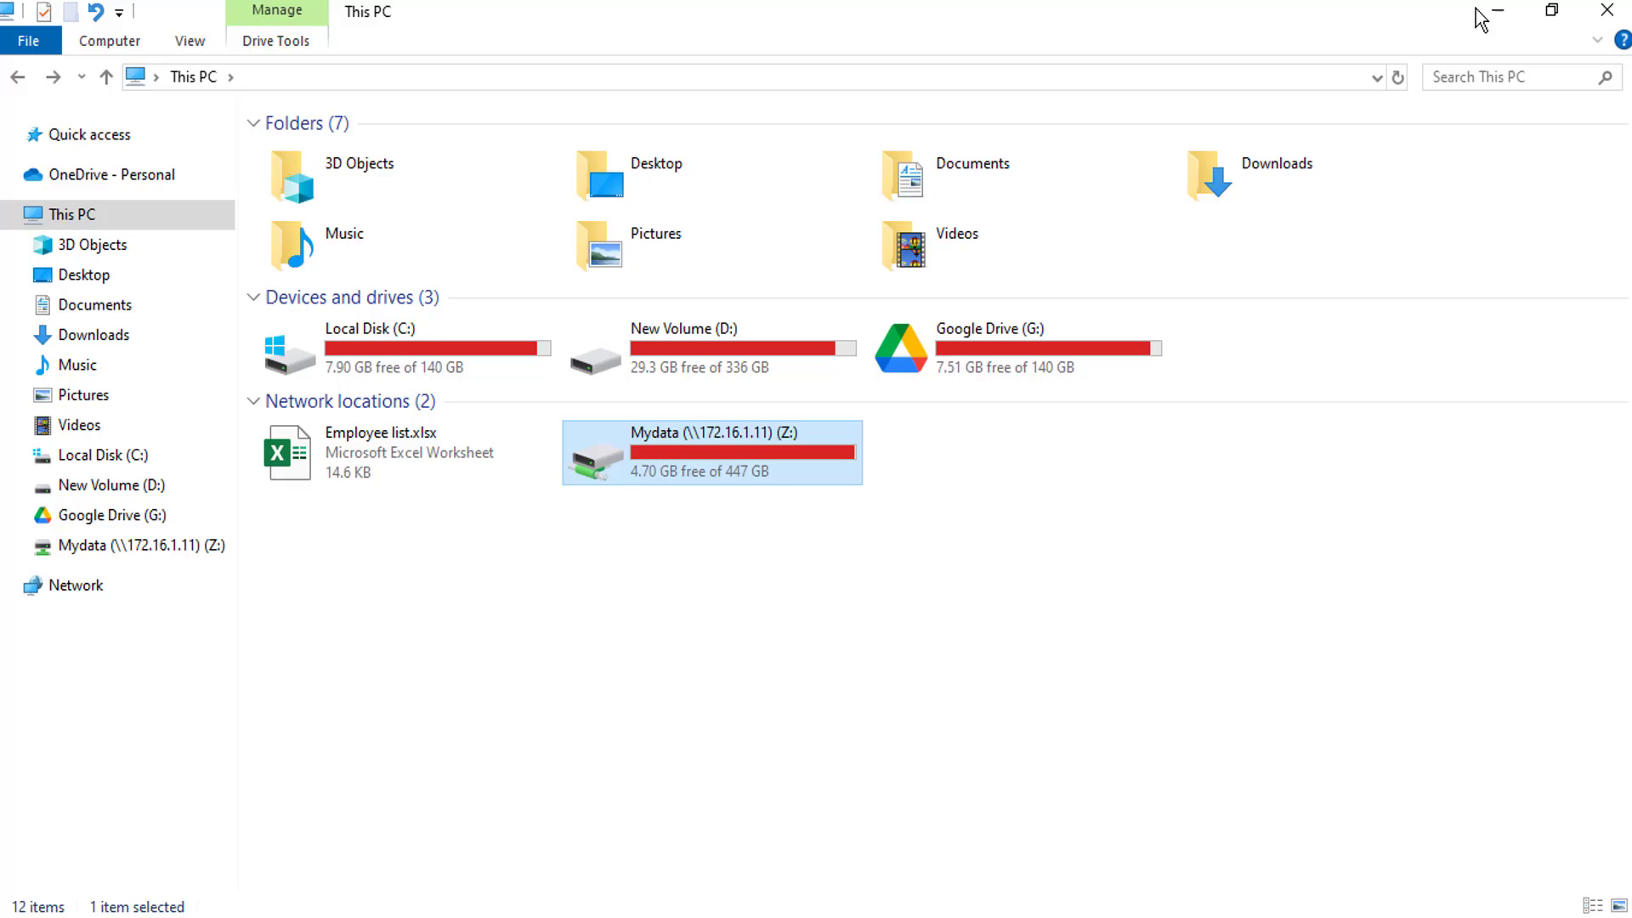